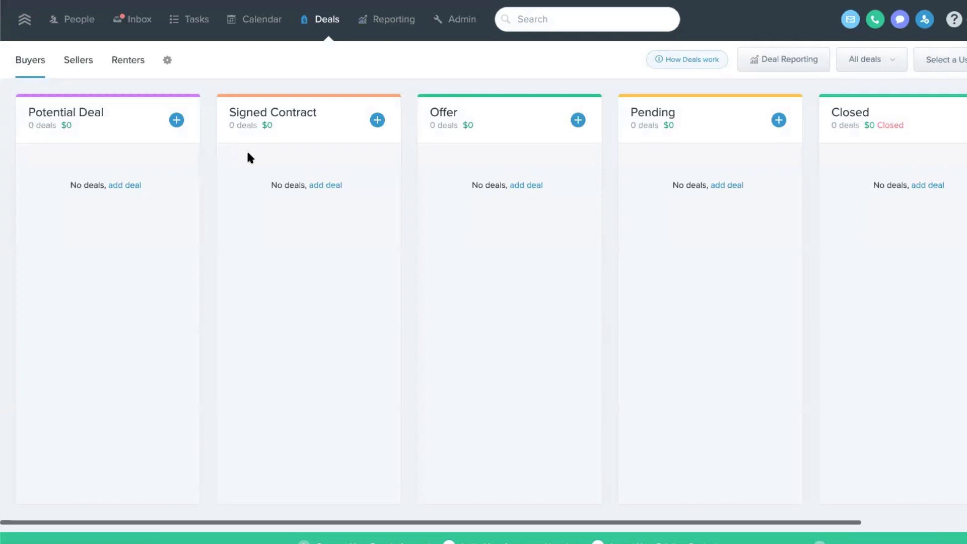
pyautogui.moveTo(220, 185)
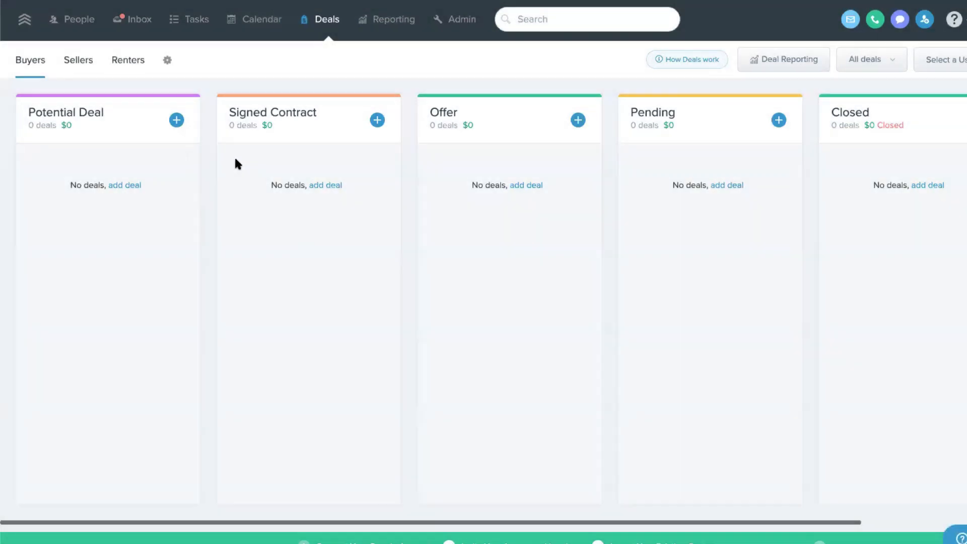
pyautogui.moveTo(186, 171)
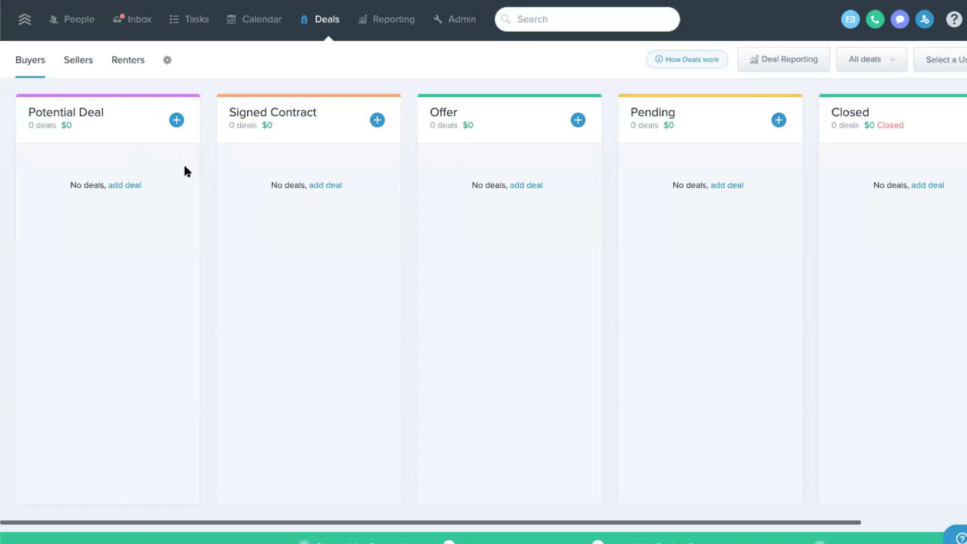
pyautogui.moveTo(279, 99)
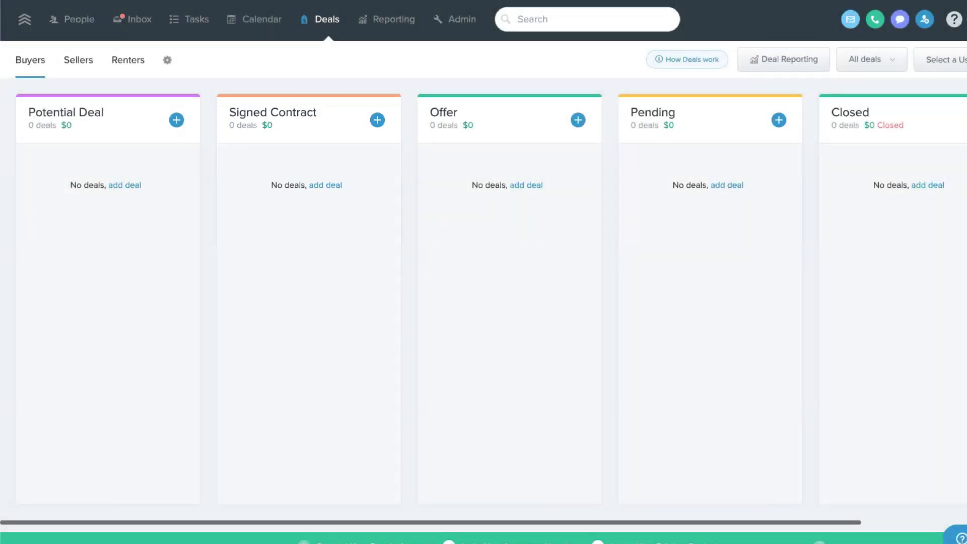
# Review the Signed Contract automation's added note and which team members it can notify.
pyautogui.click(462, 19)
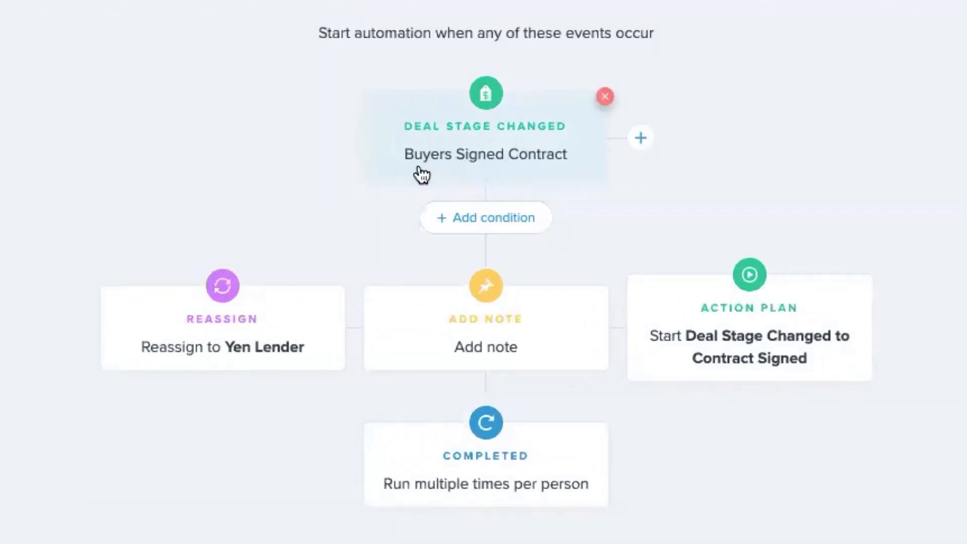
pyautogui.moveTo(407, 181)
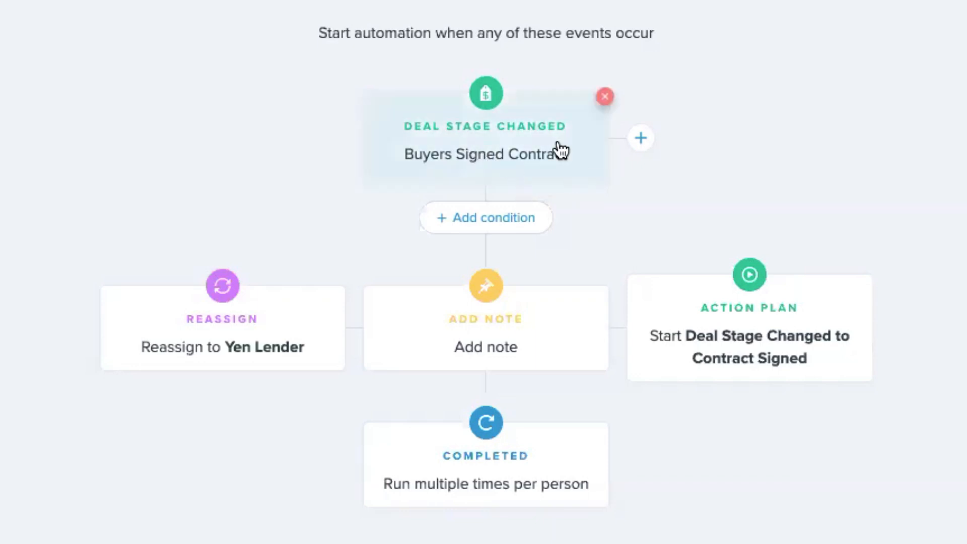
pyautogui.click(487, 151)
pyautogui.write('%contact_name% has signed a buyer contract.')
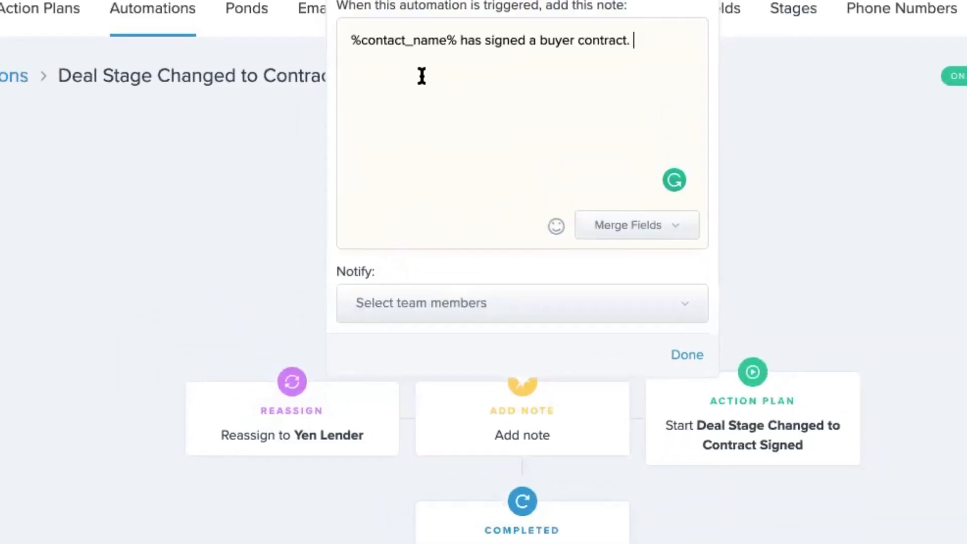
pyautogui.moveTo(773, 192)
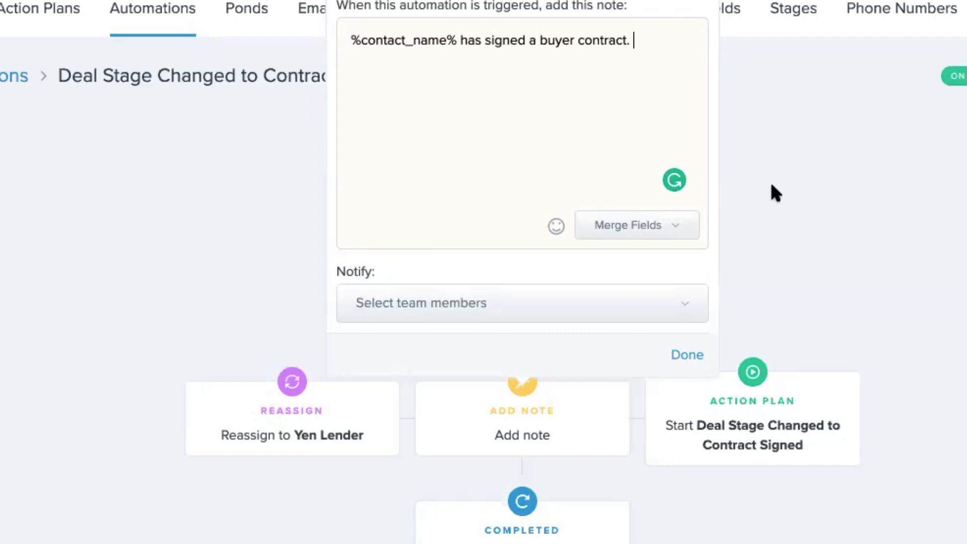
pyautogui.click(520, 303)
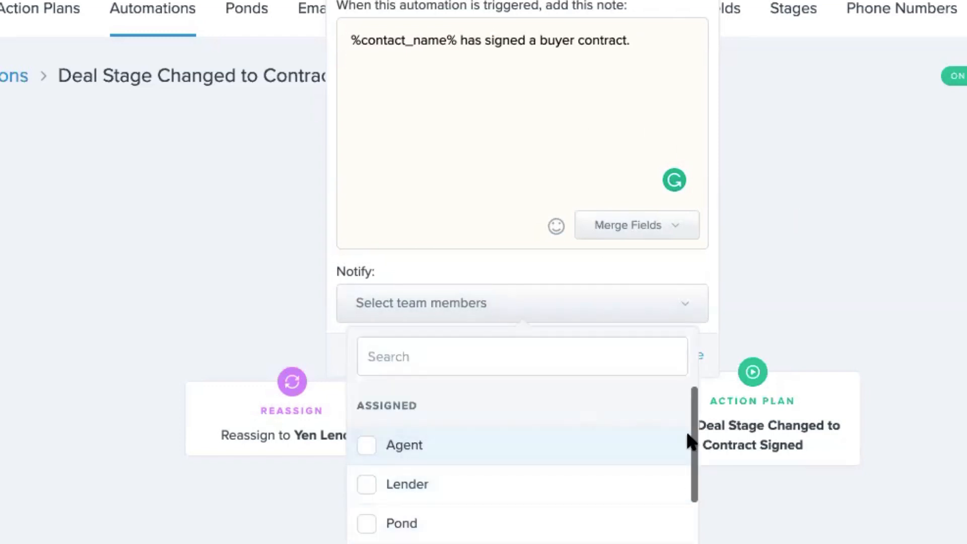
pyautogui.moveTo(784, 300)
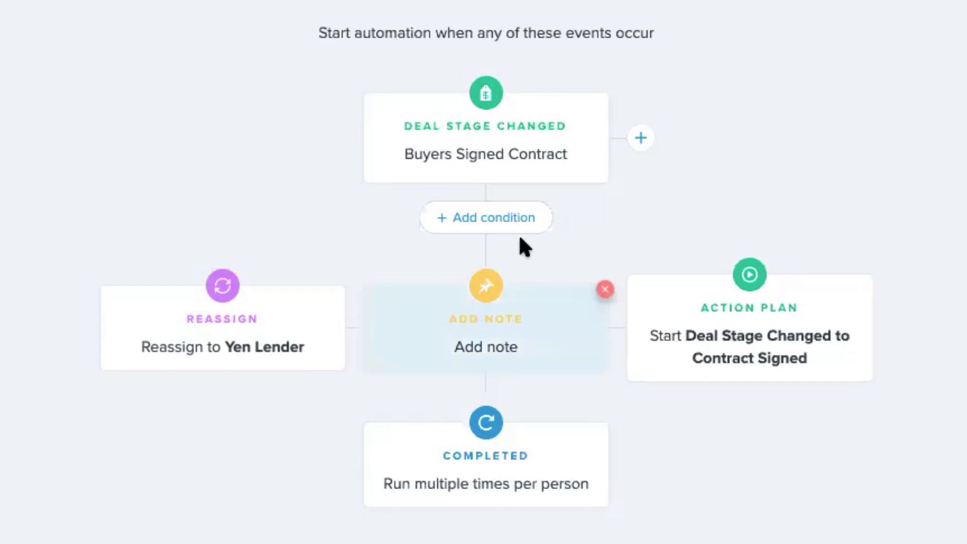
pyautogui.moveTo(521, 247)
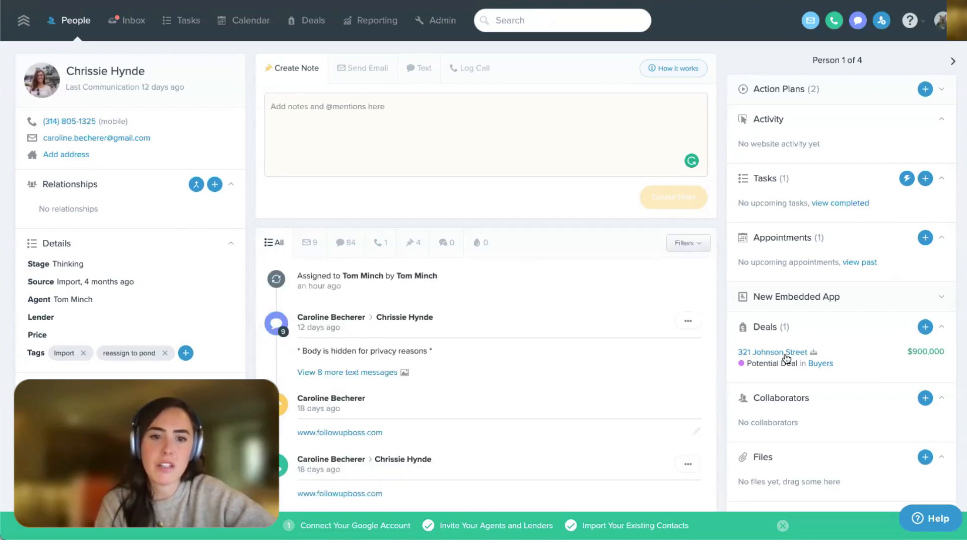
# Move the 321 Johnson Street deal to the Signed Contract stage and save the change.
pyautogui.click(771, 351)
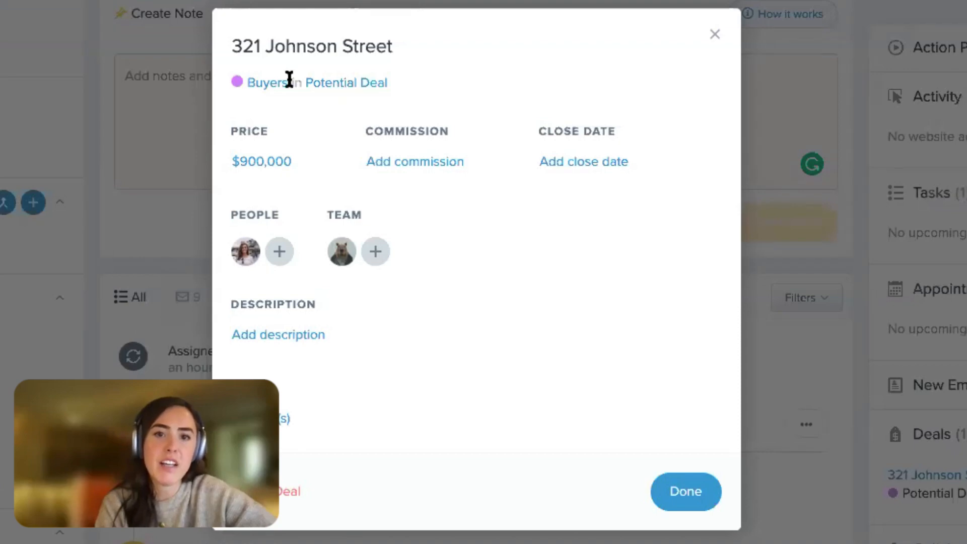
pyautogui.click(346, 83)
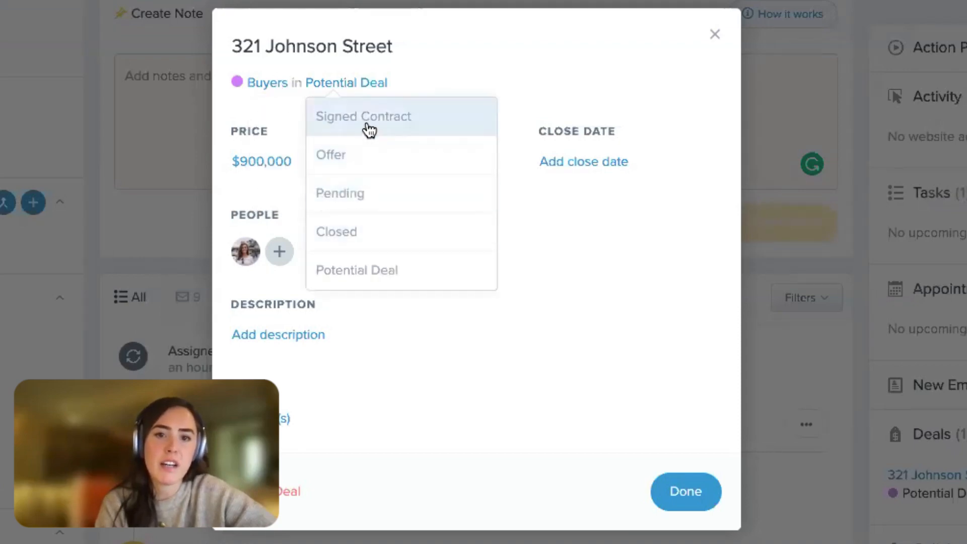
pyautogui.click(364, 116)
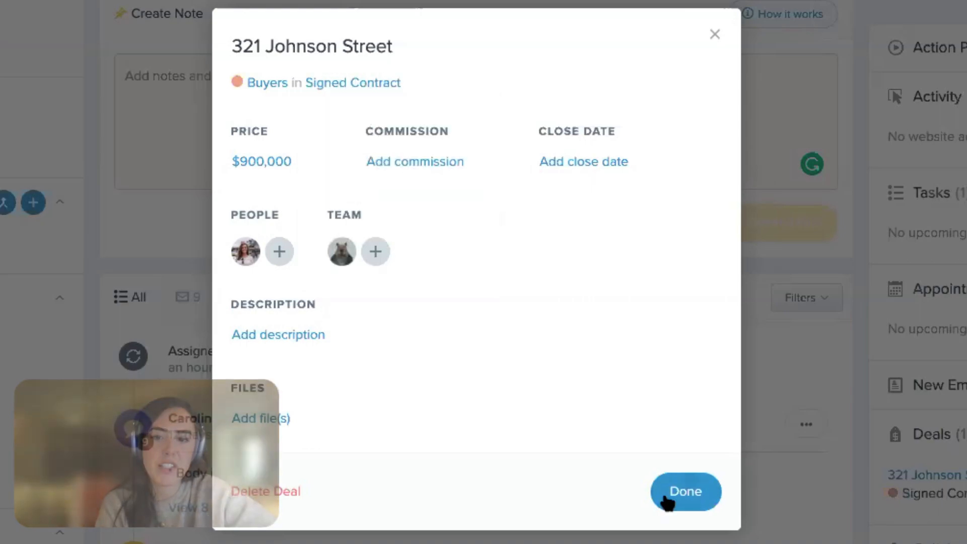
pyautogui.click(685, 491)
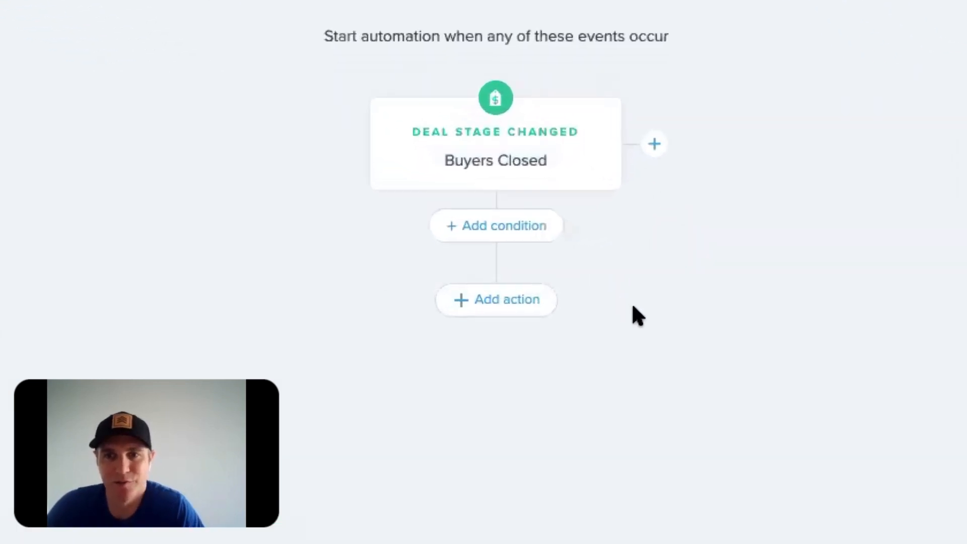
pyautogui.moveTo(521, 315)
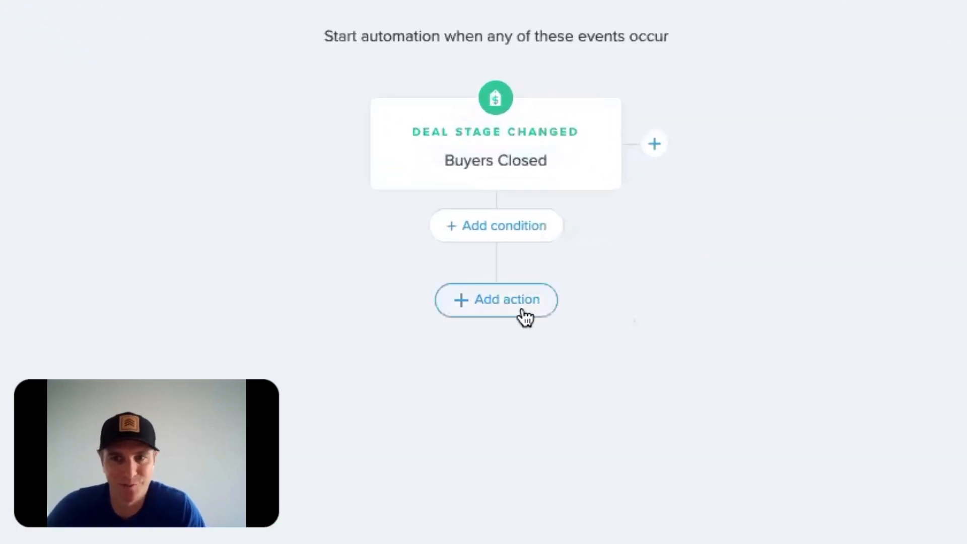
# Add an Action Plan step to the Buyers Closed automation, filtering plans by 'post'.
pyautogui.click(495, 300)
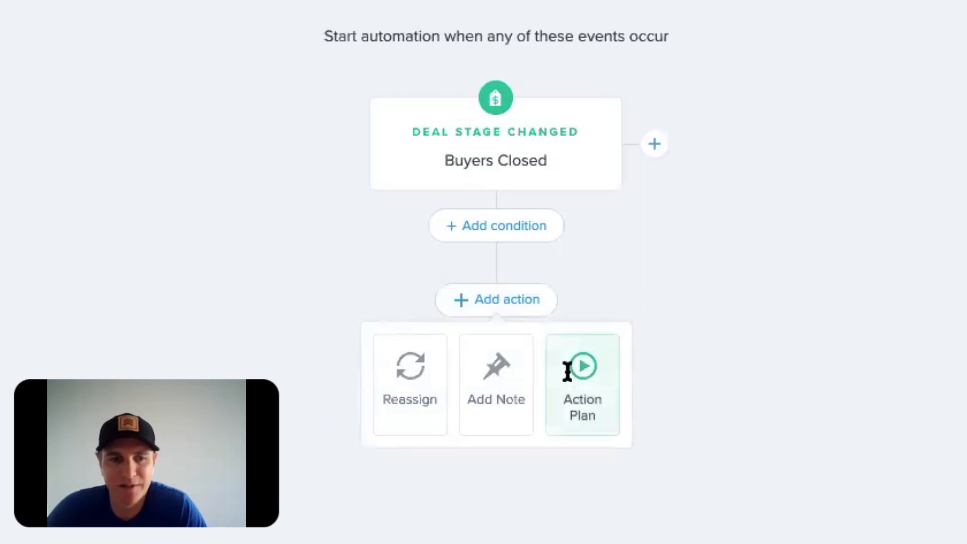
pyautogui.write('post')
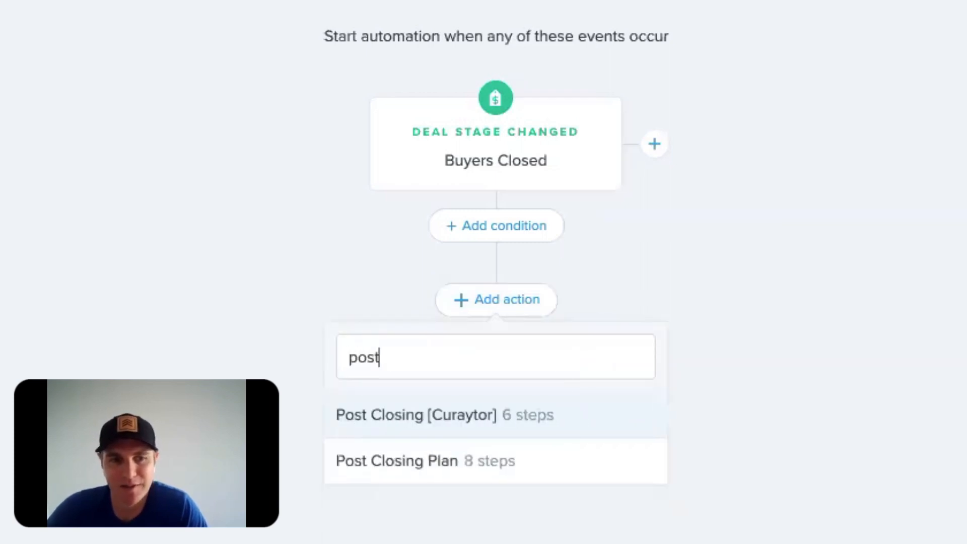